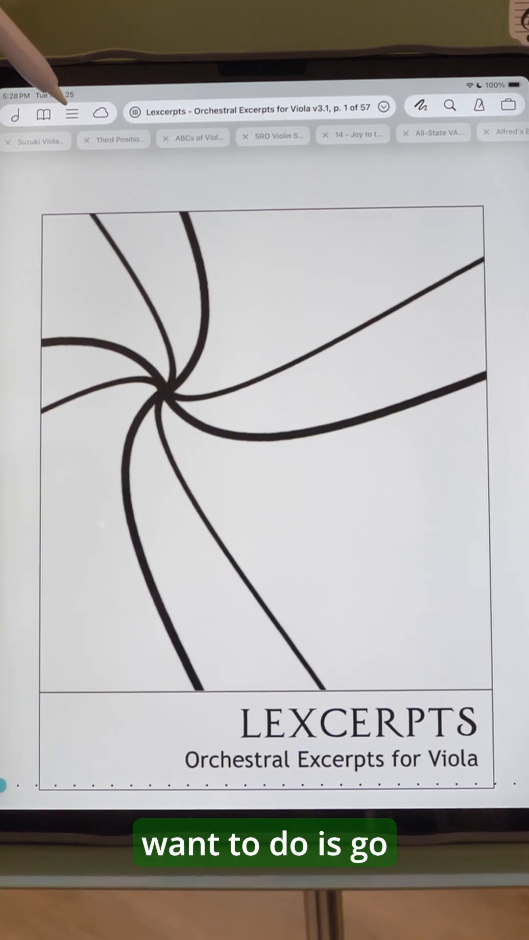
Step: Show the setlists panel and reveal Share, Rename and Delete for Competition 4/11/21
left_click(72, 113)
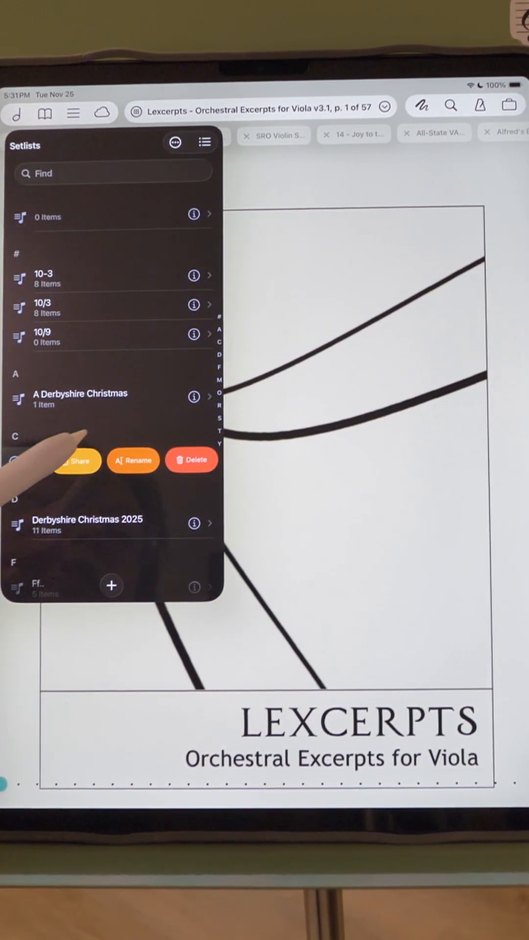
Step: Share Competition 4/11/21 as Setlist Only and re-import the file into forScore
left_click(77, 460)
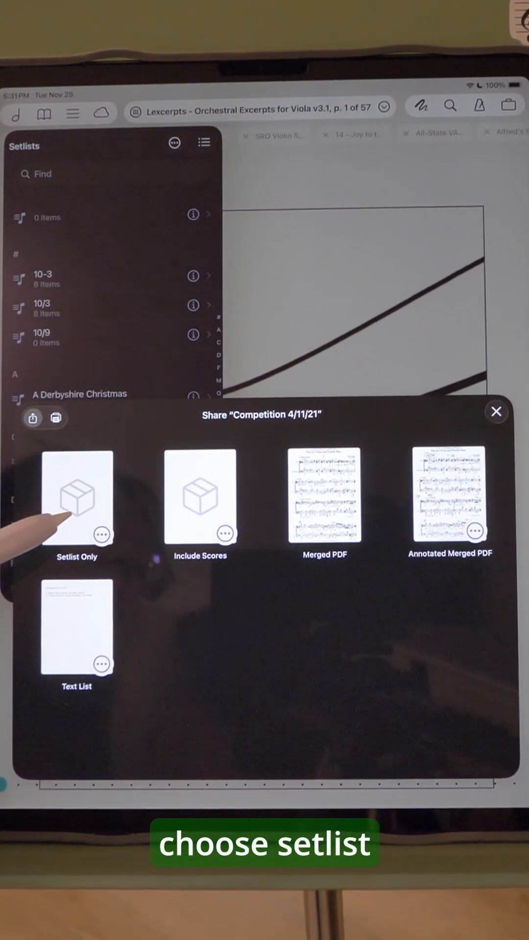
left_click(76, 496)
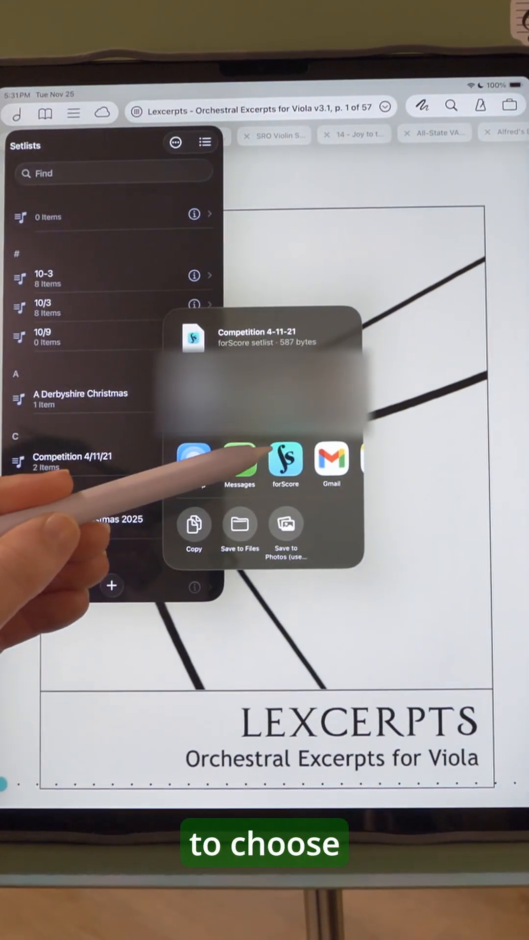
left_click(284, 464)
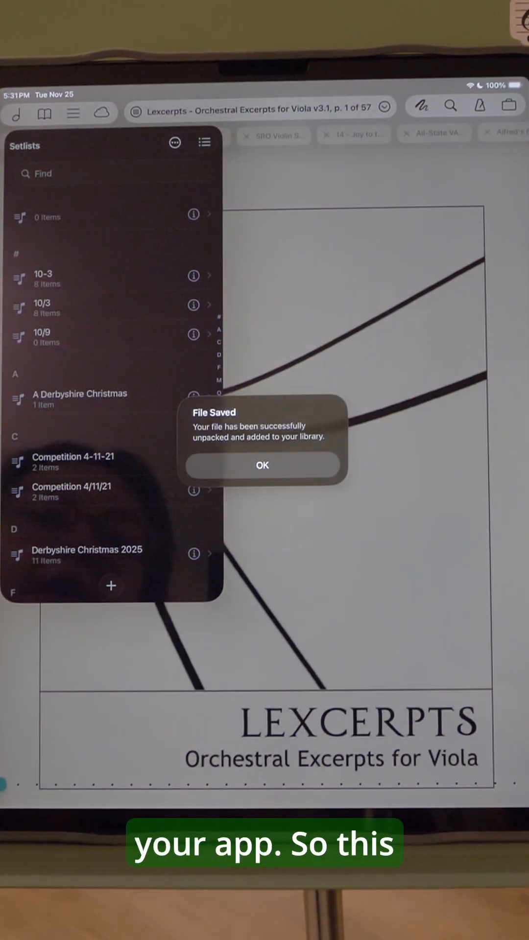
Step: Dismiss the File Saved alert and scroll the setlists to find Competition 4-11-21
left_click(261, 464)
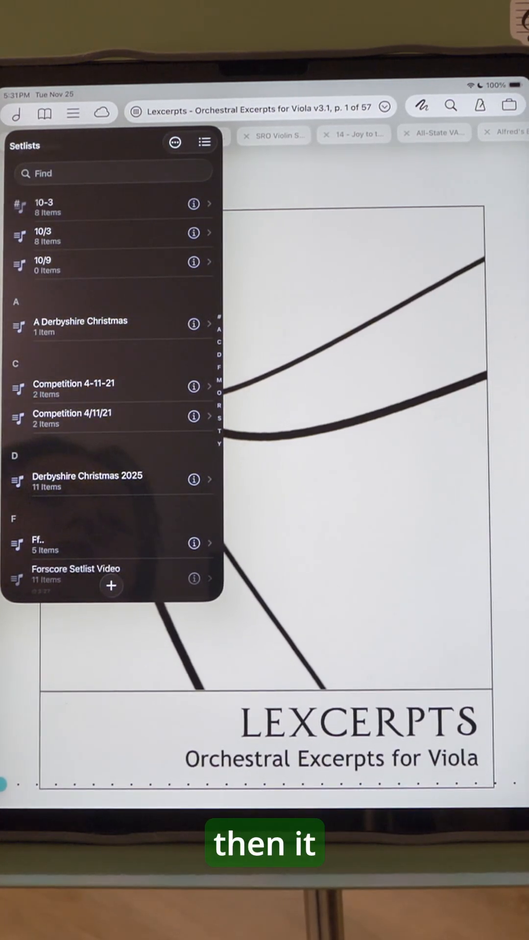
scroll("down", 3)
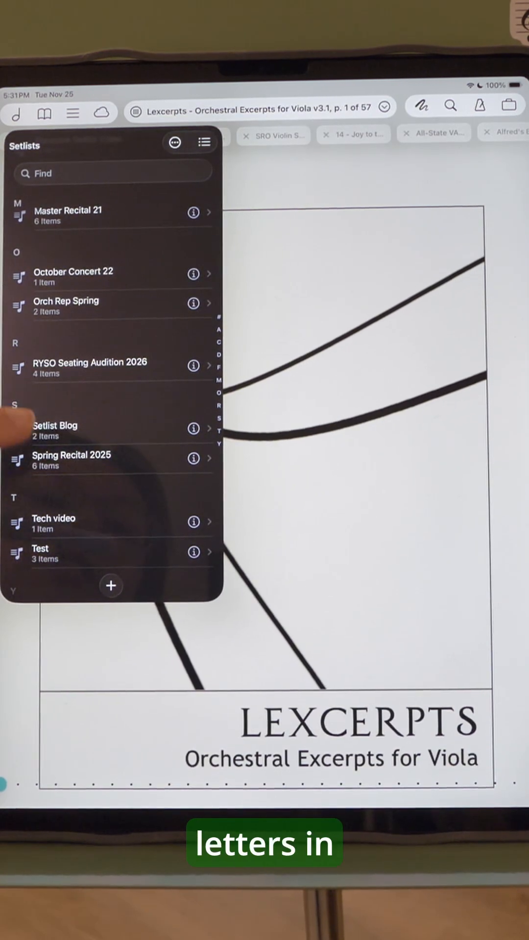
scroll("down", 3)
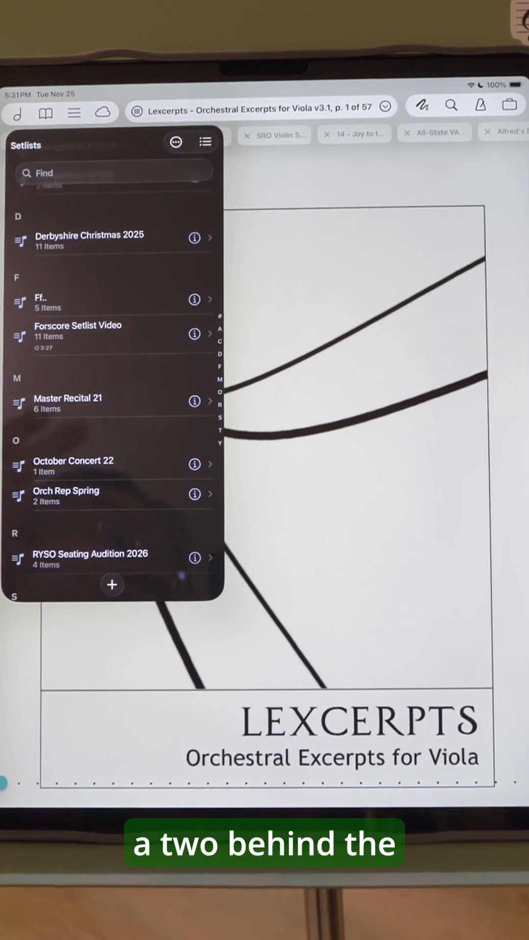